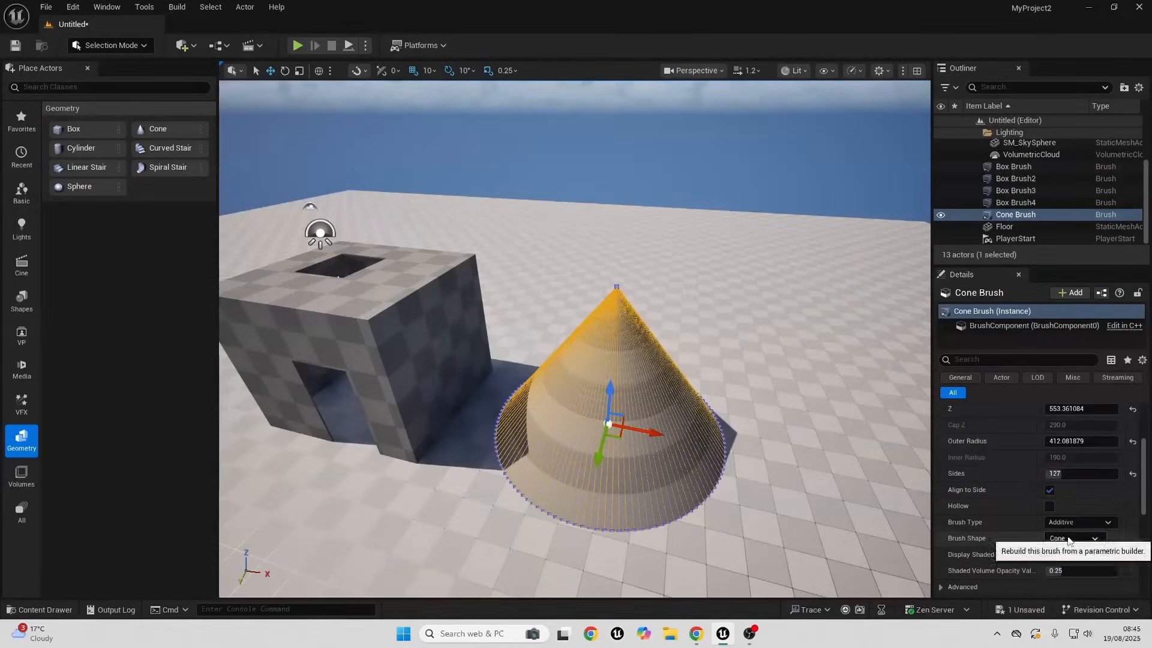
Delete the selected actor and show the Geometry brush shapes in the Place Actors panel.
key(Delete)
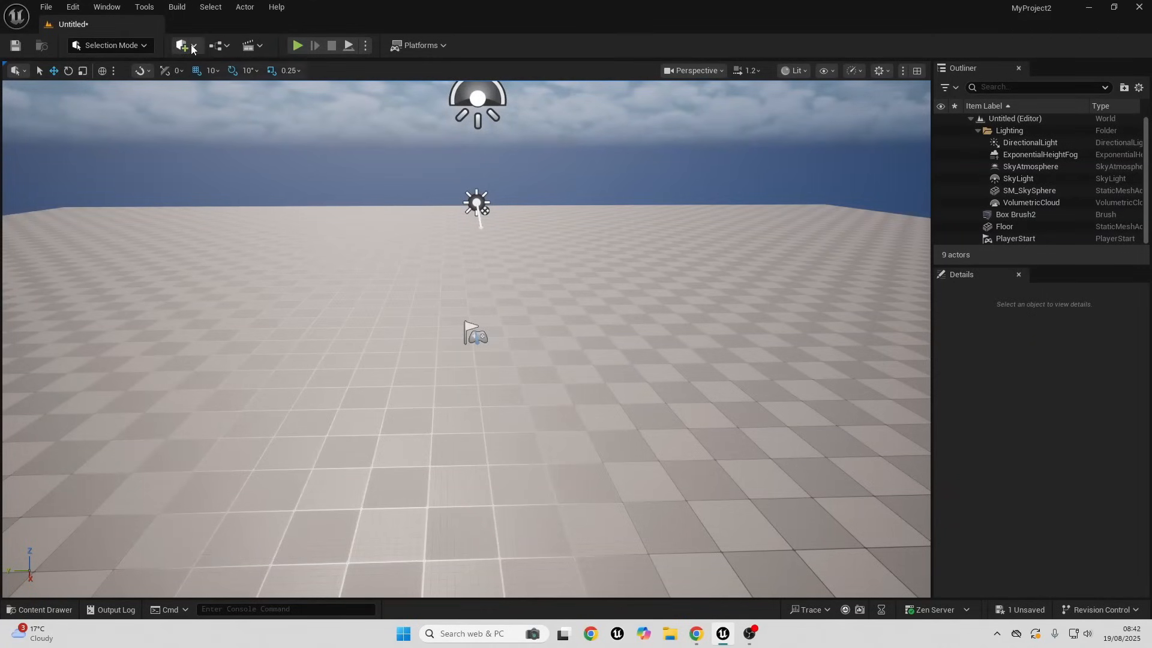
click(183, 45)
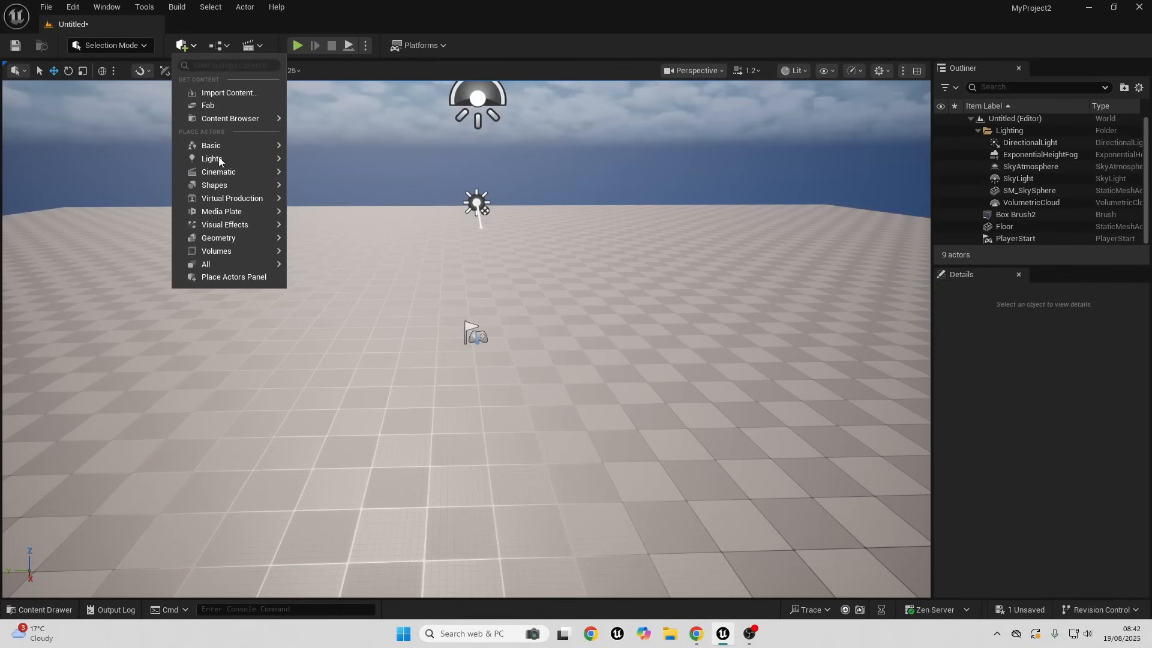
mouse_move(218, 238)
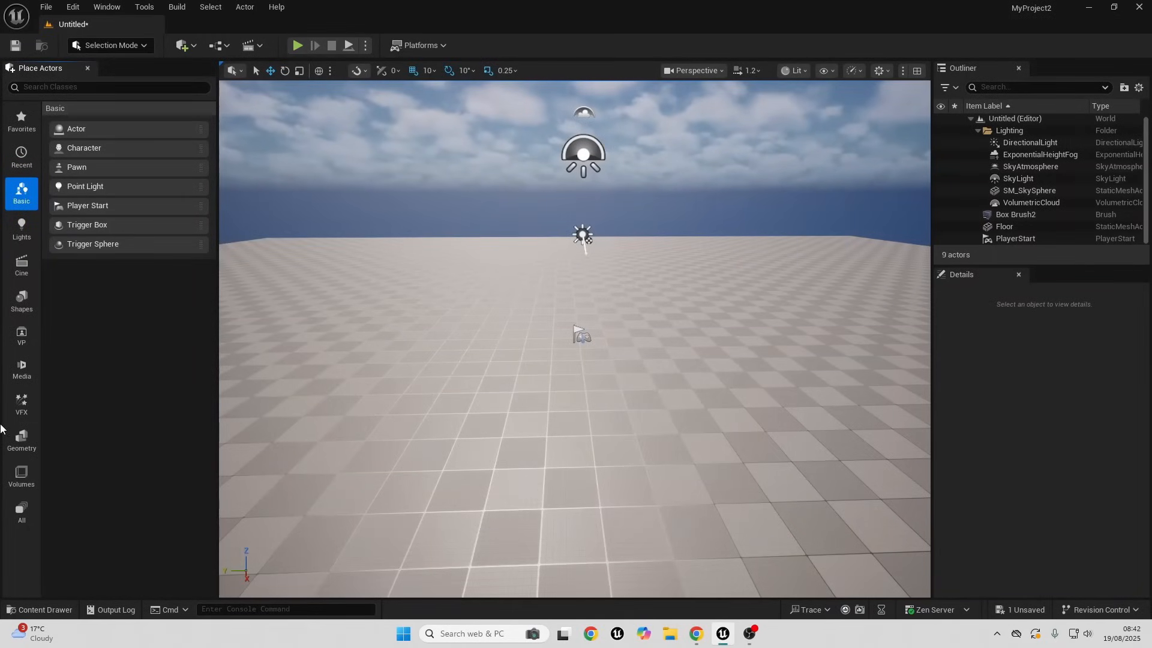
click(22, 438)
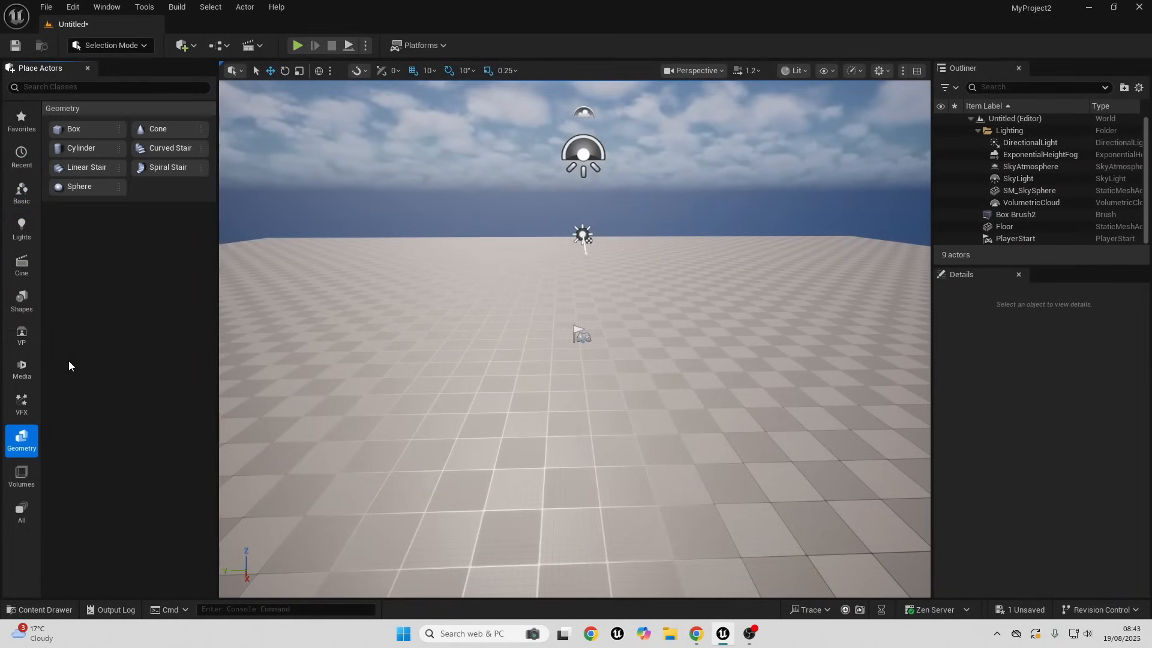
mouse_move(117, 277)
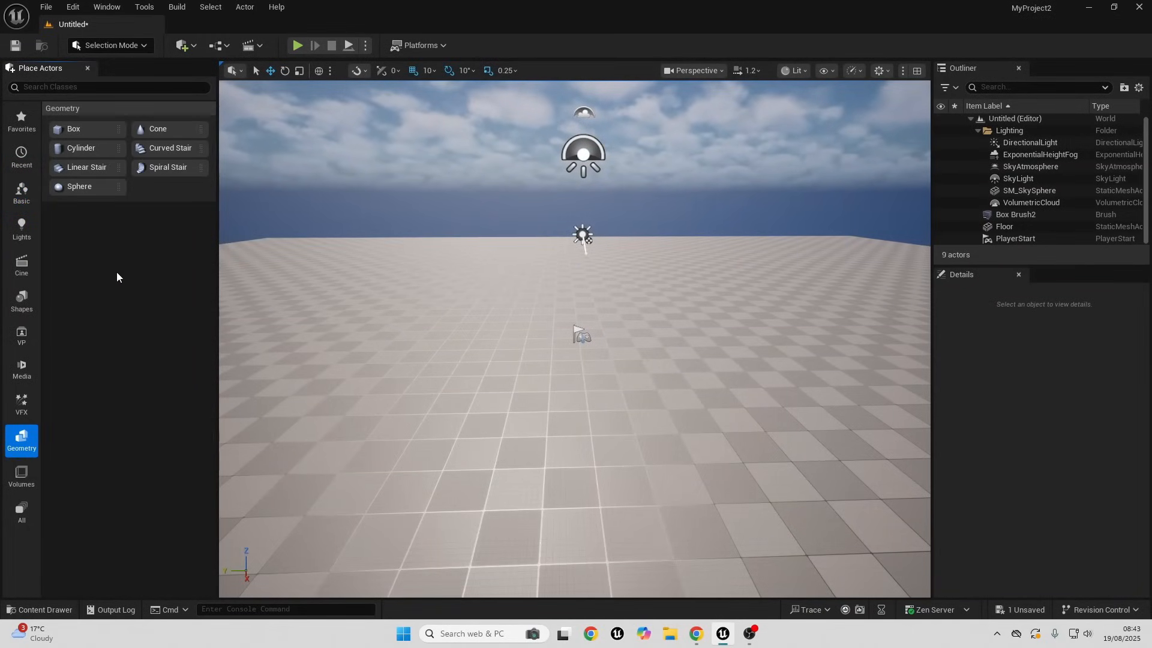
mouse_move(94, 210)
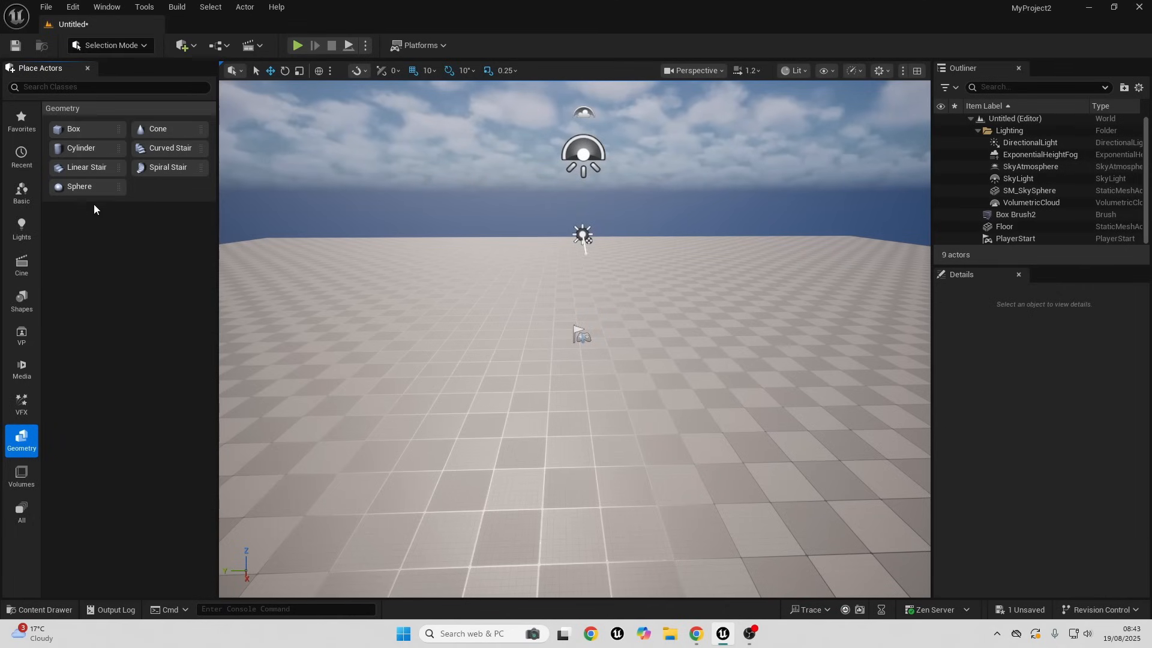
mouse_move(114, 225)
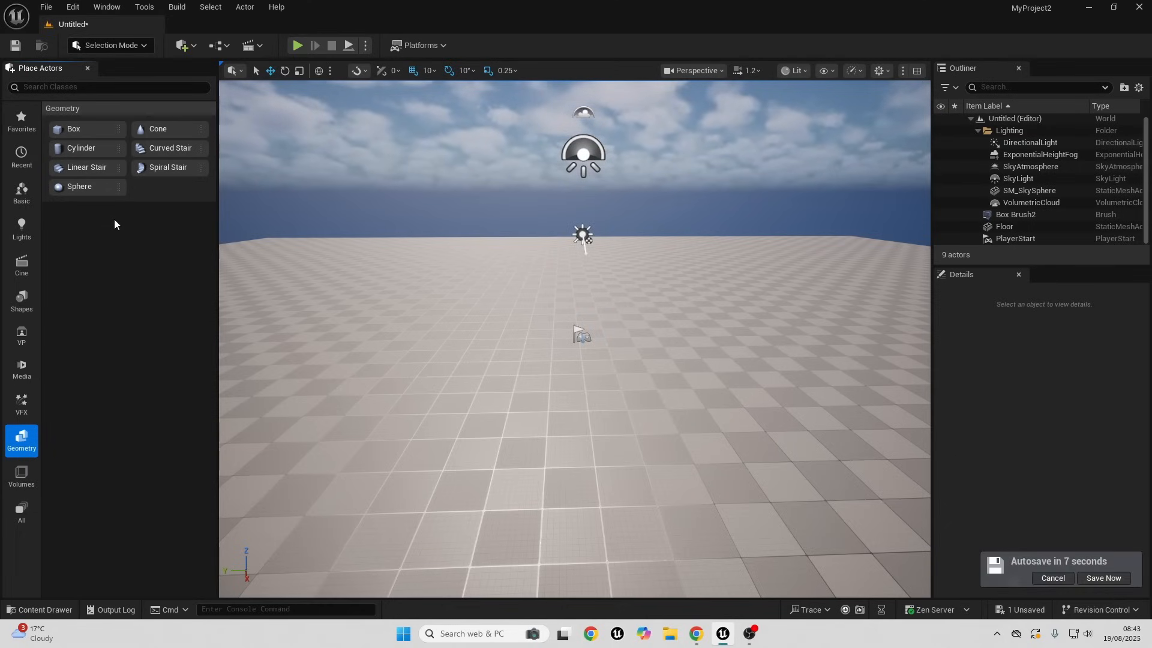
Place a large Box brush, resize its X/Y/Z, and tick Hollow.
click(1103, 578)
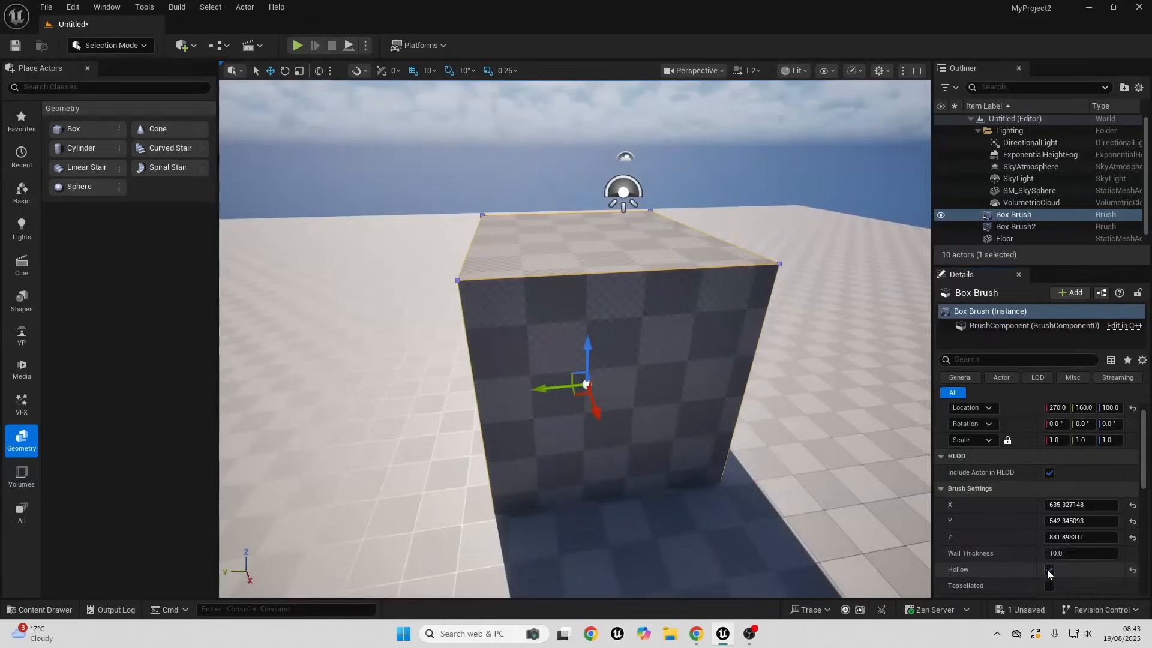
click(1049, 569)
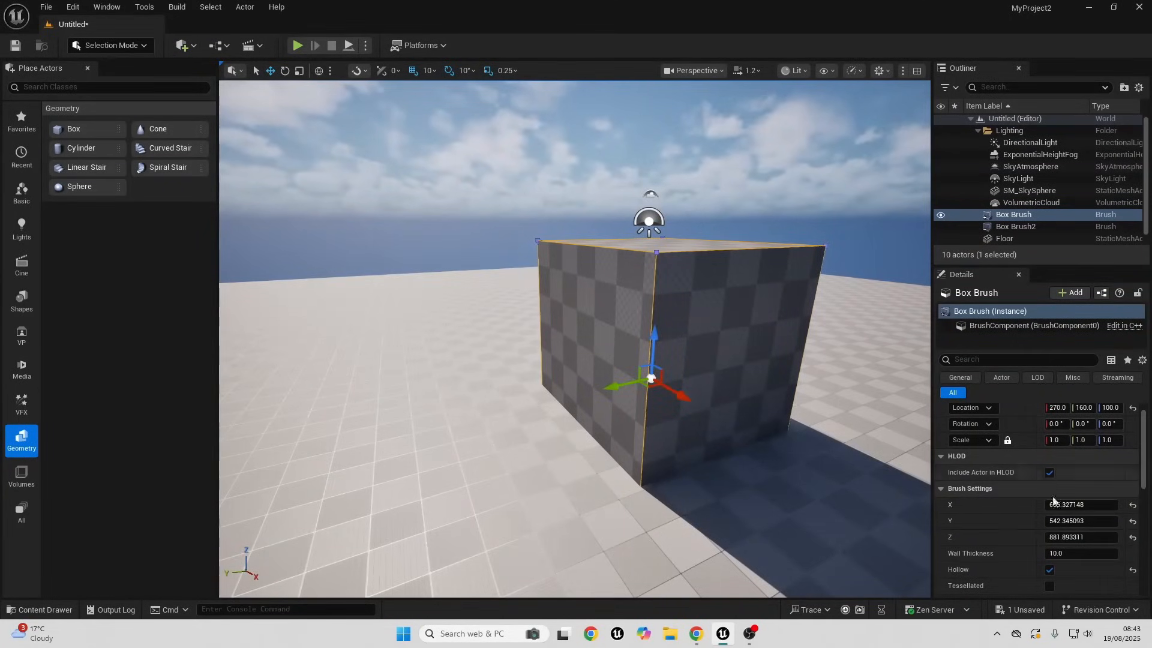
Change the small Box brush's Brush Type from Additive to Subtractive.
scroll(down, 3)
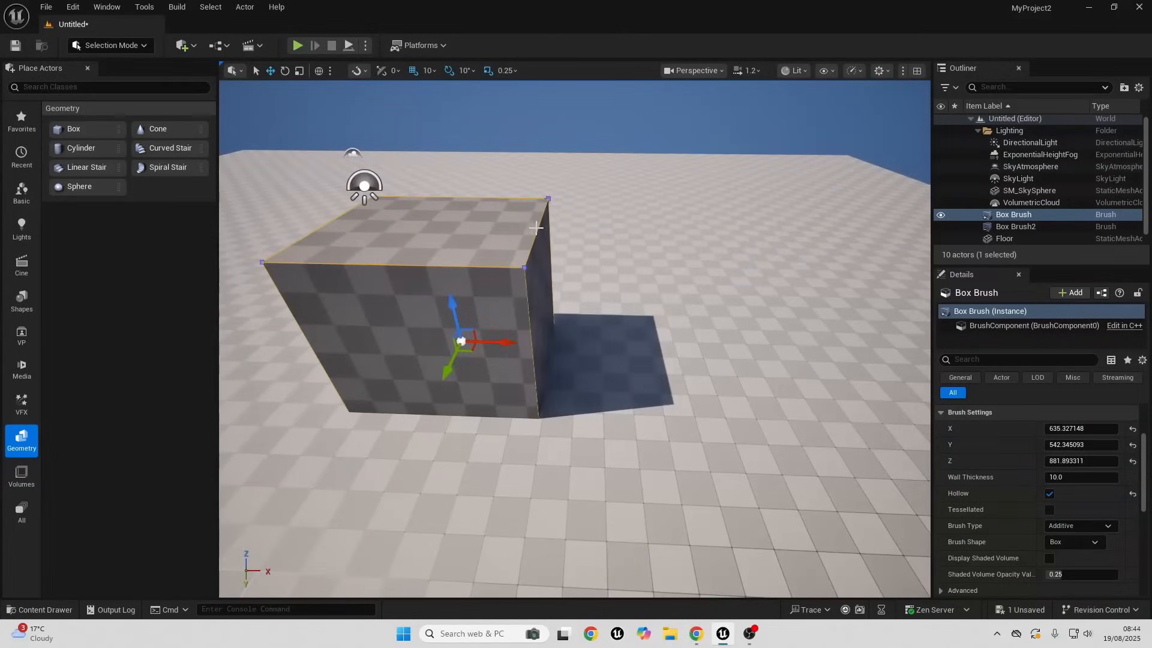
mouse_move(175, 197)
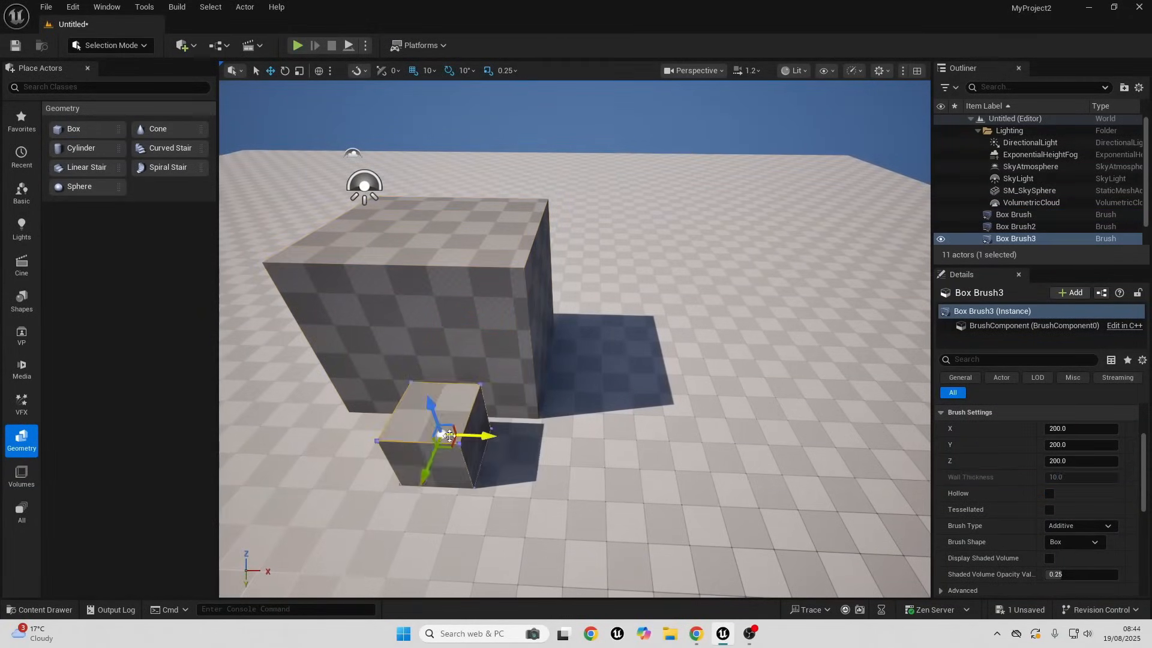
scroll(down, 3)
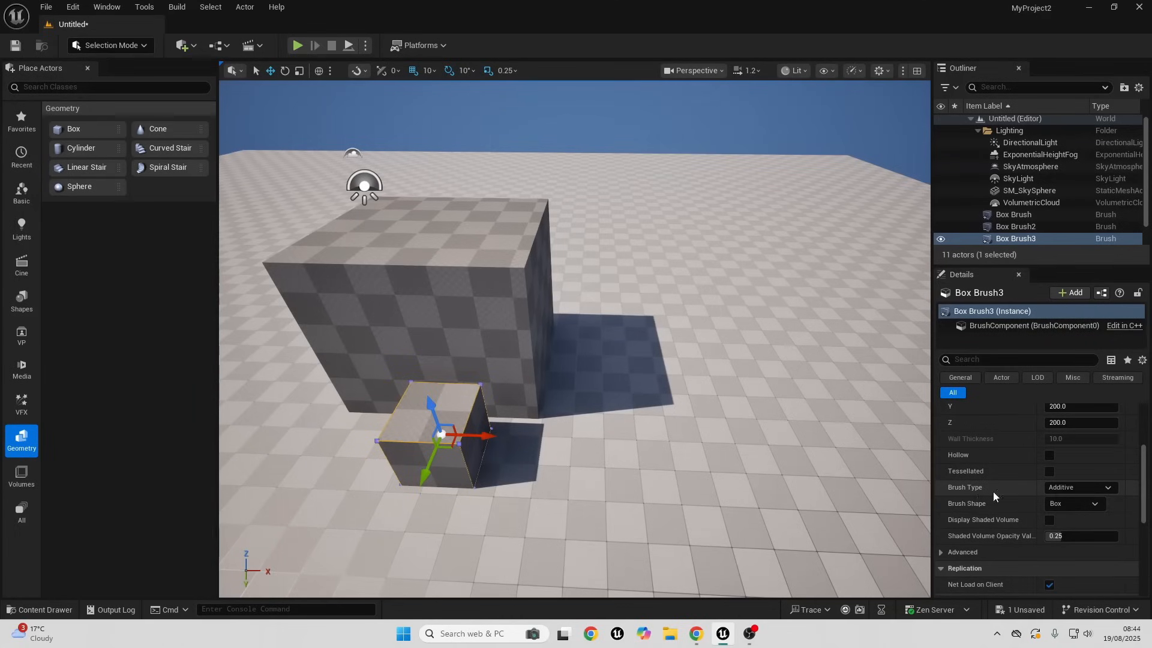
click(1080, 487)
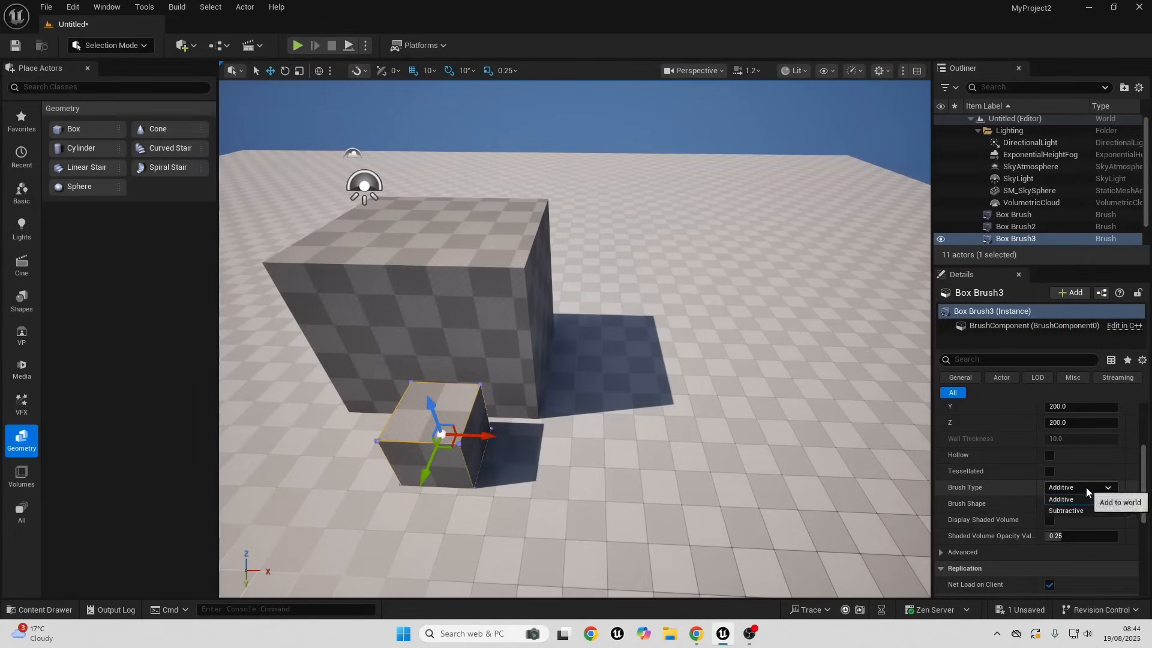
click(1064, 510)
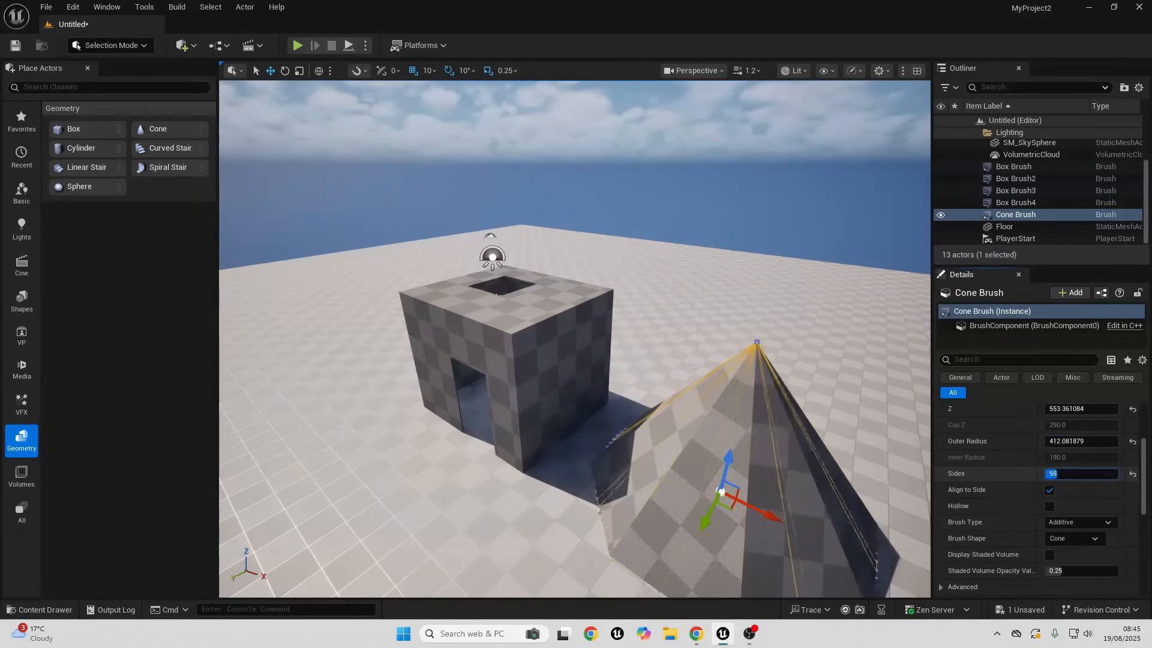
Give the cone brush 127 sides, rebuild it with a cube builder, then delete it.
text(127)
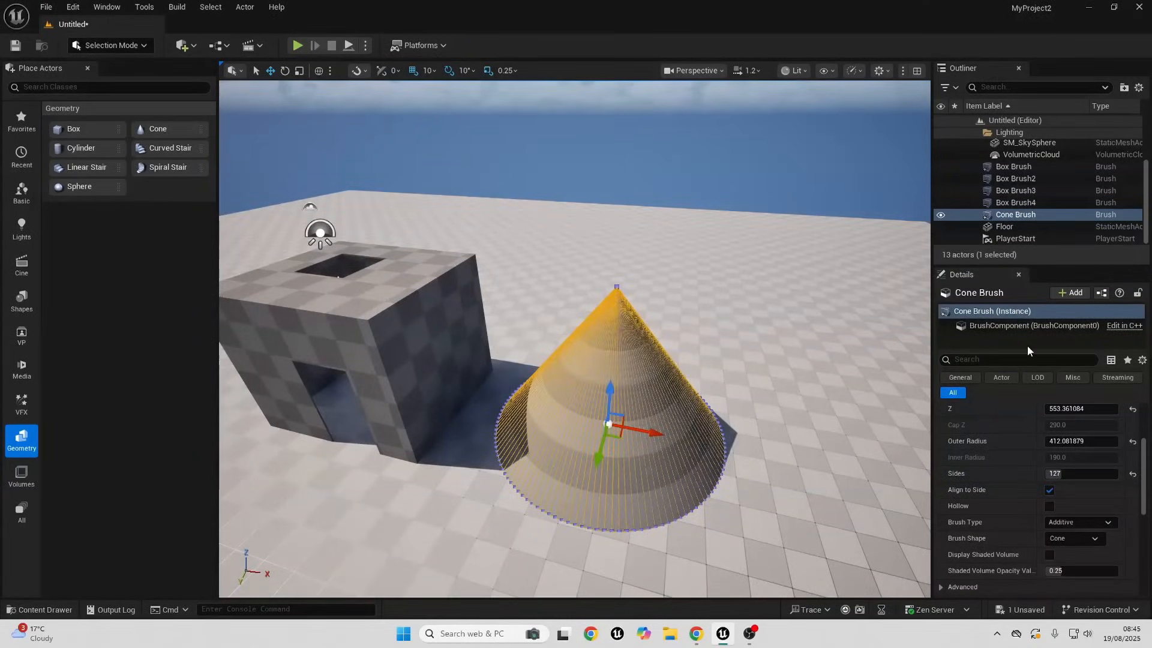
click(1073, 537)
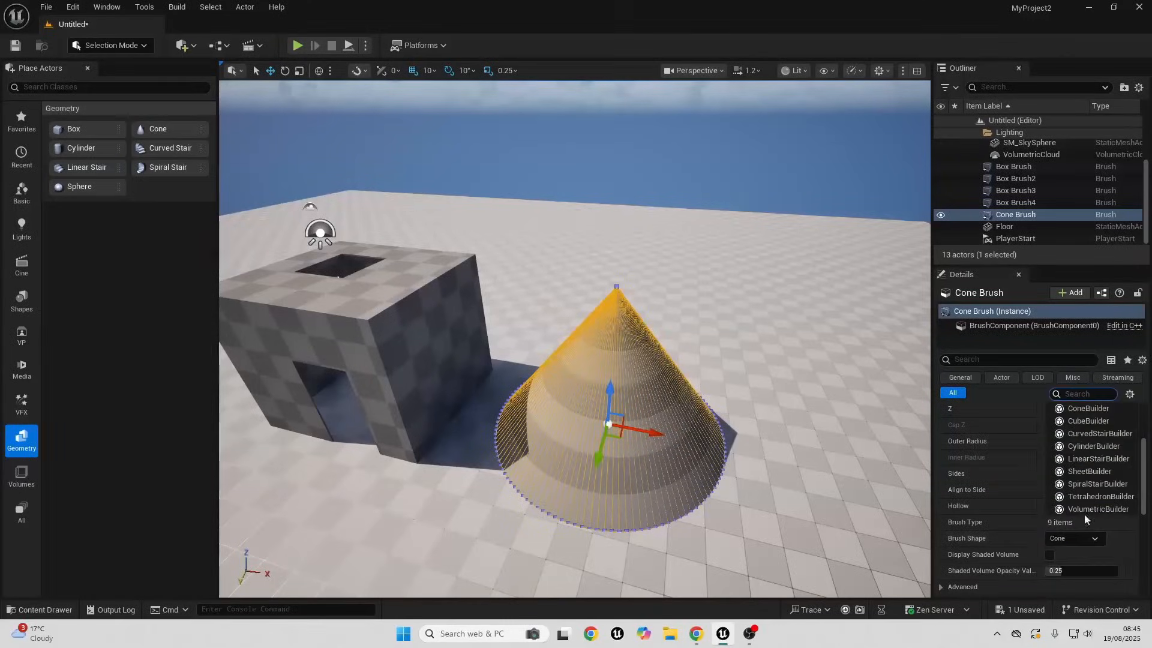
click(1089, 420)
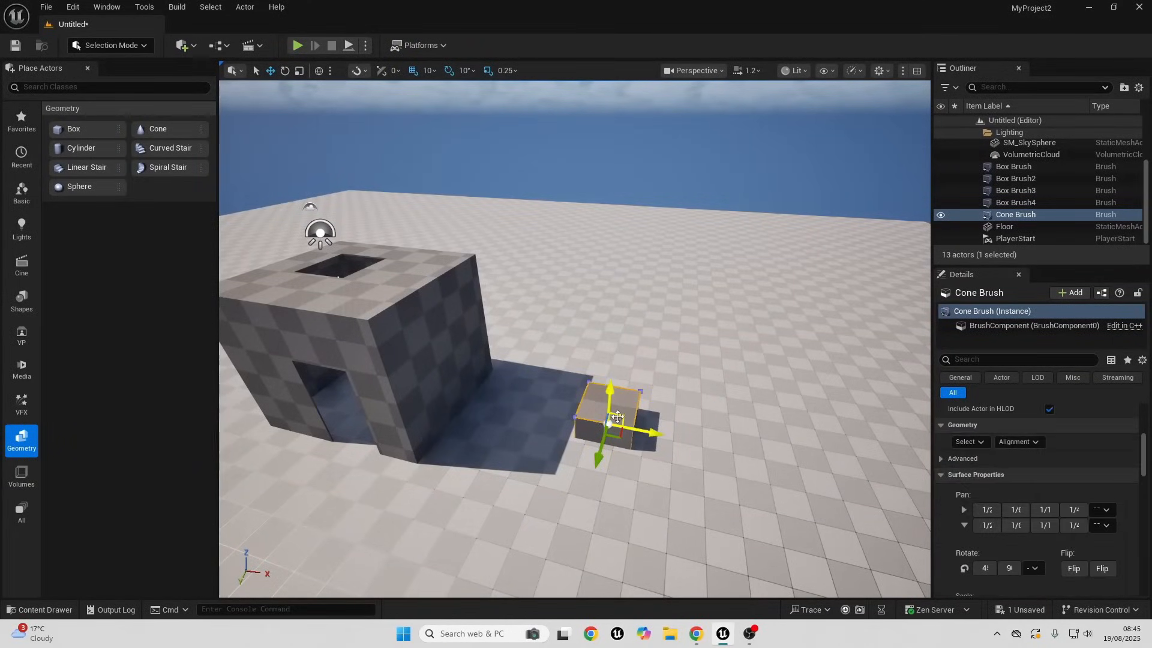
key(Delete)
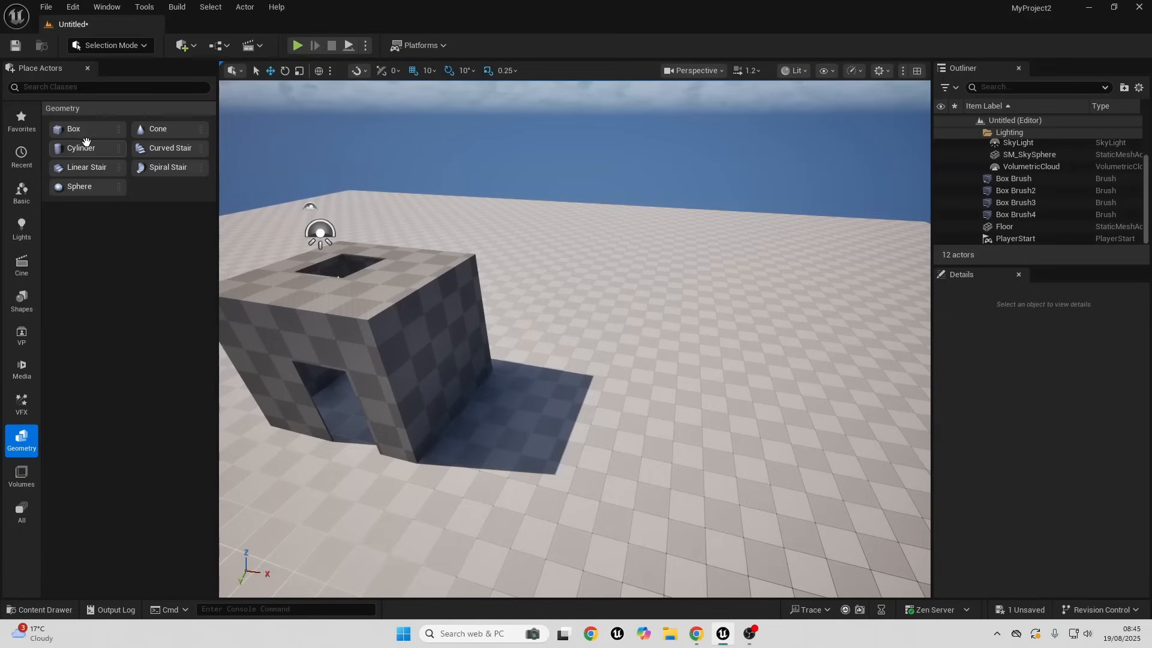
Place a Cylinder brush and edit the Sphere brush's Tessellation value.
click(81, 147)
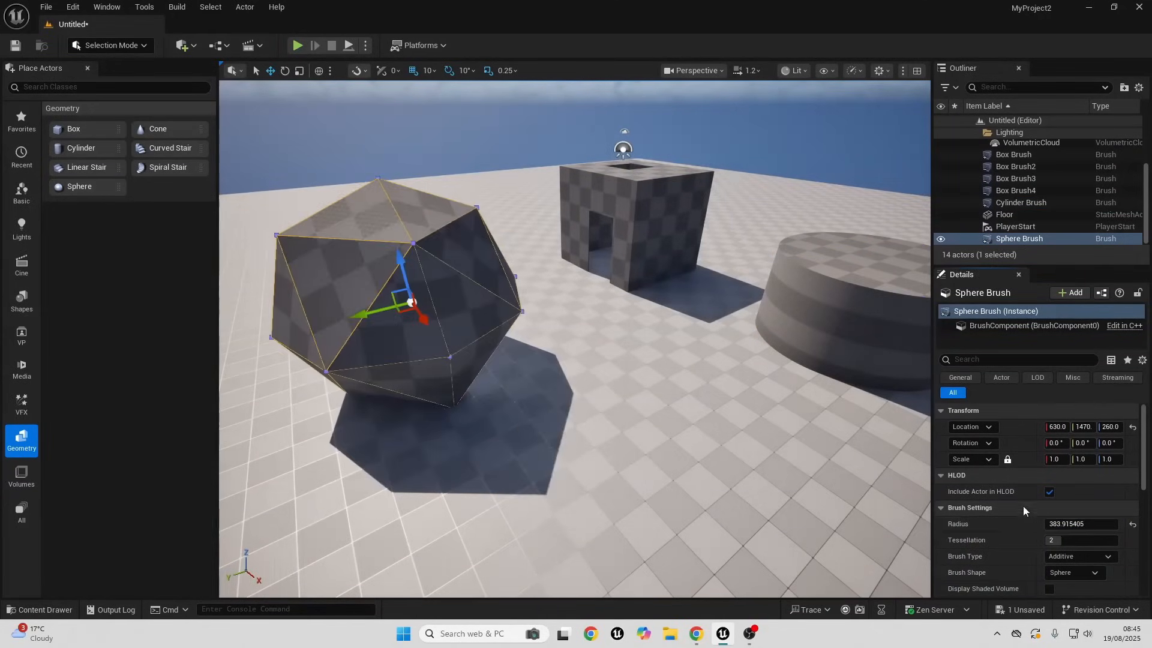
triple_click(1081, 539)
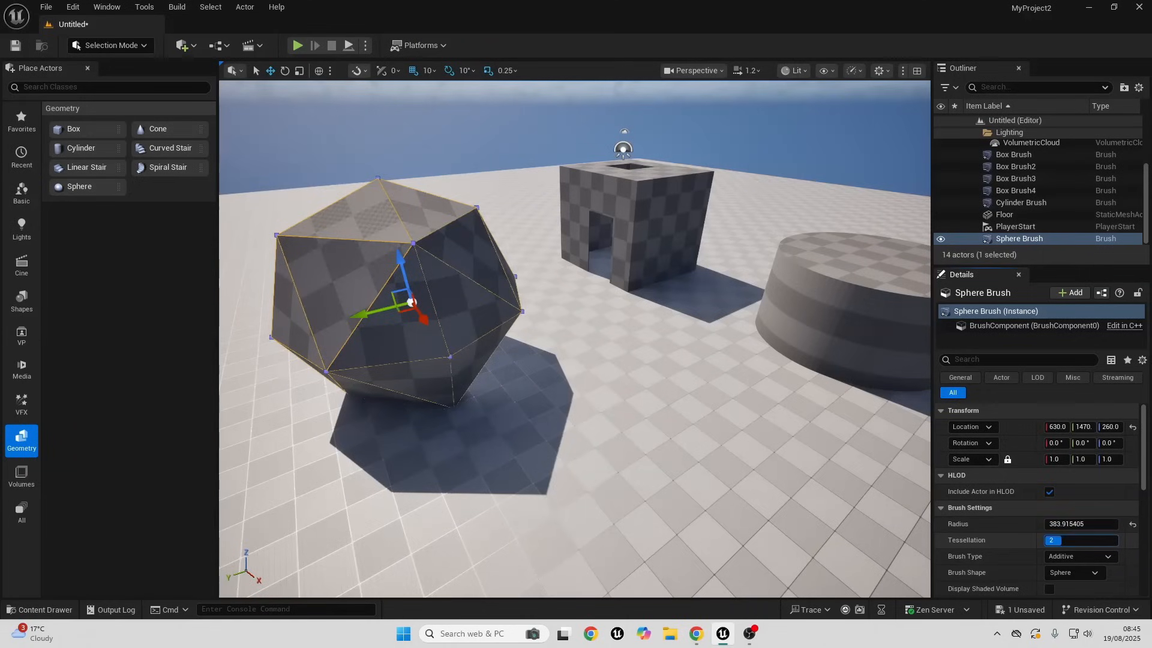
click(1079, 540)
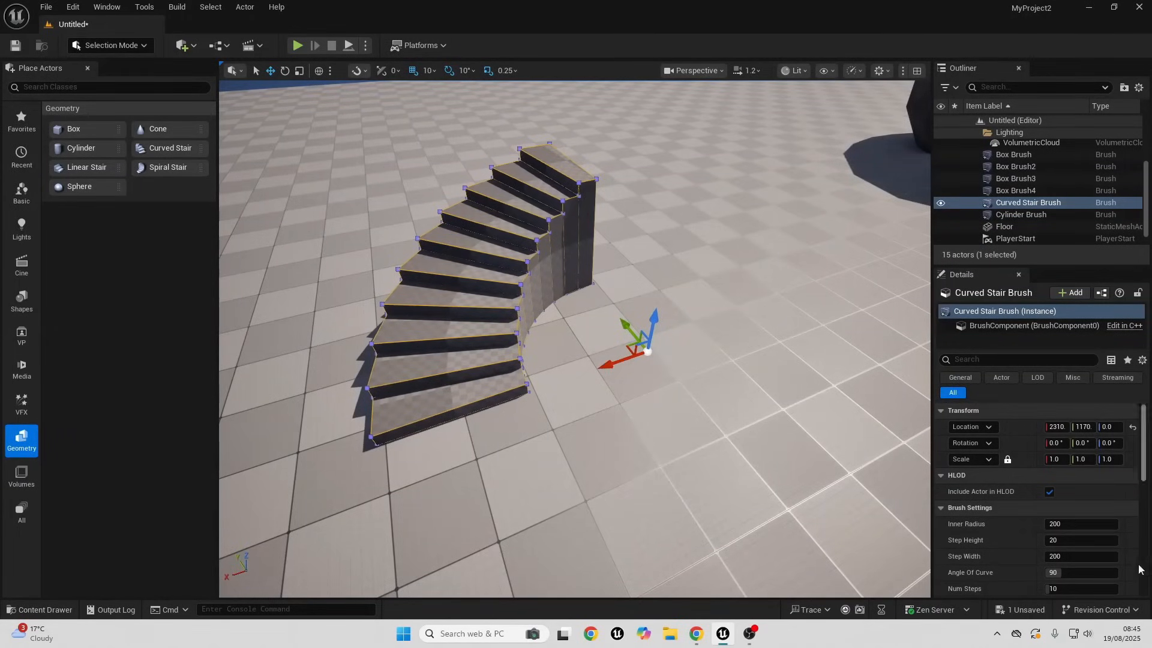
Set the Curved Stair's radius, step size, 165-degree curve and 20 steps.
scroll(down, 3)
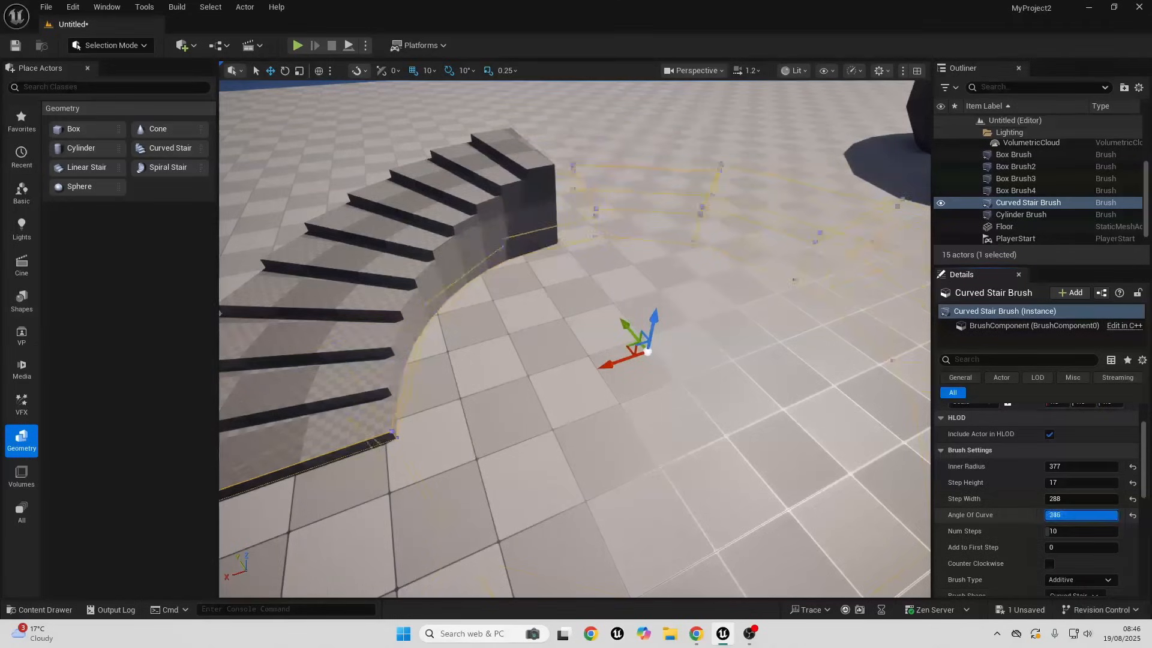
text(360)
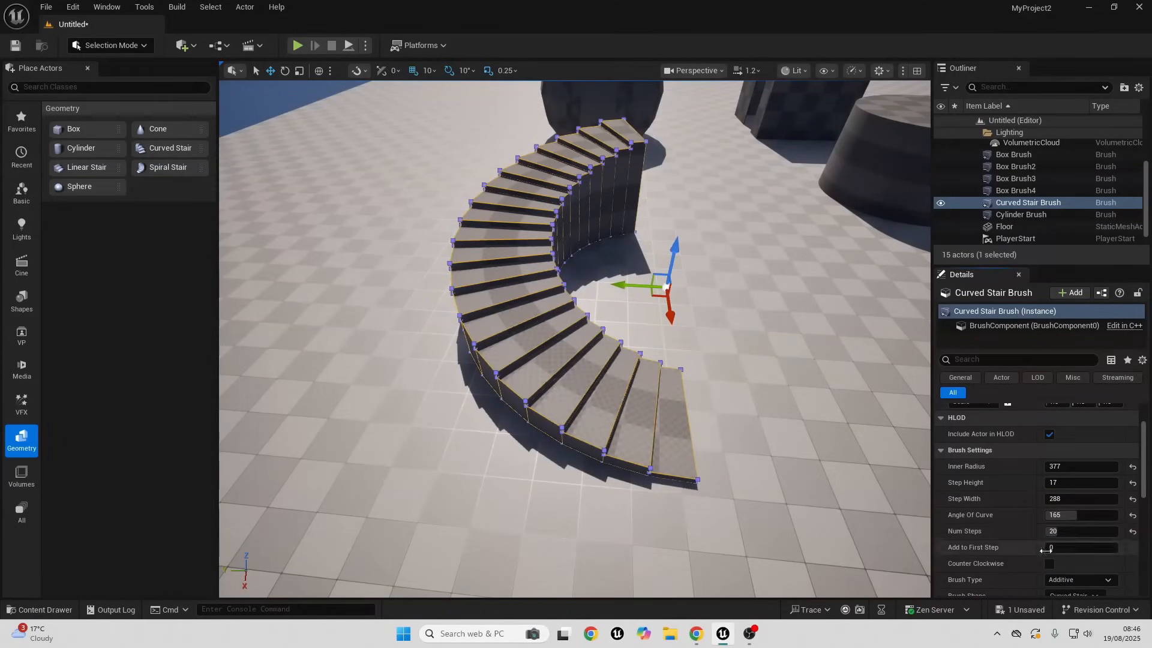
click(1049, 563)
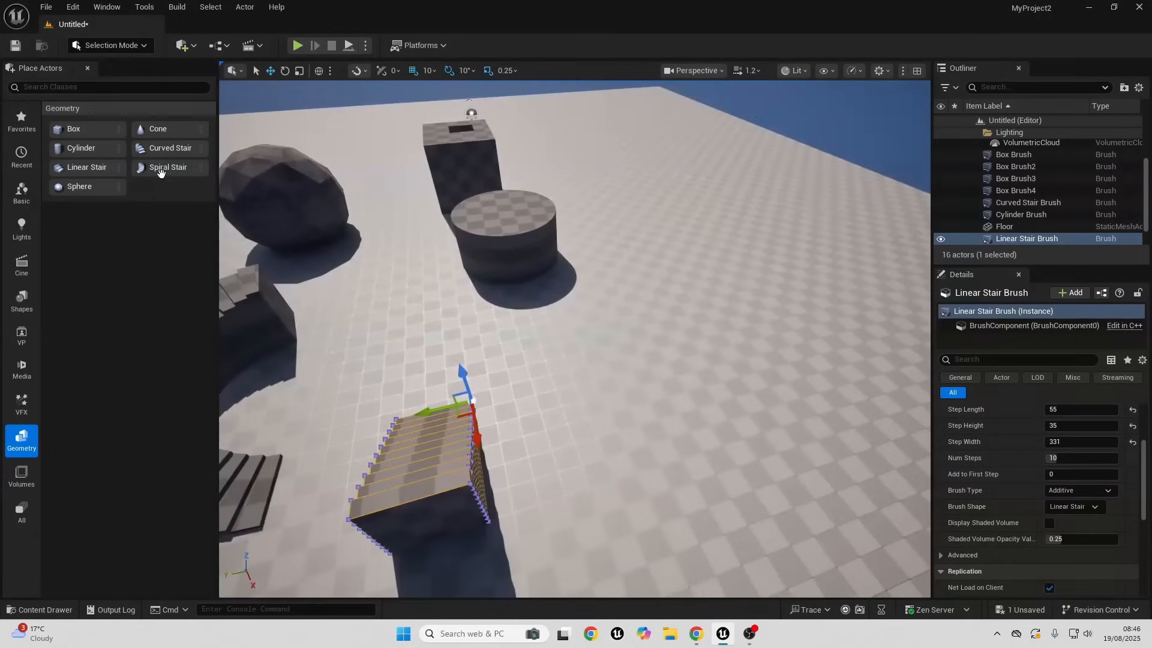
Place a Spiral Stair with 43 steps, Sloped Ceiling off and Sloped Floor on.
click(168, 167)
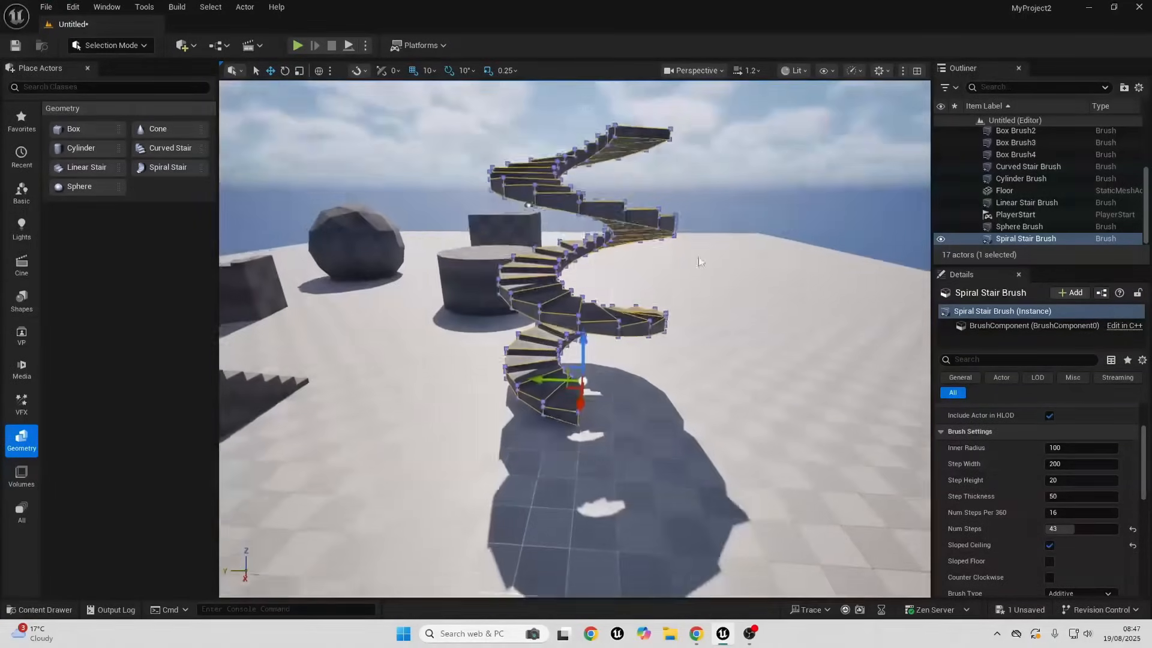
click(1049, 560)
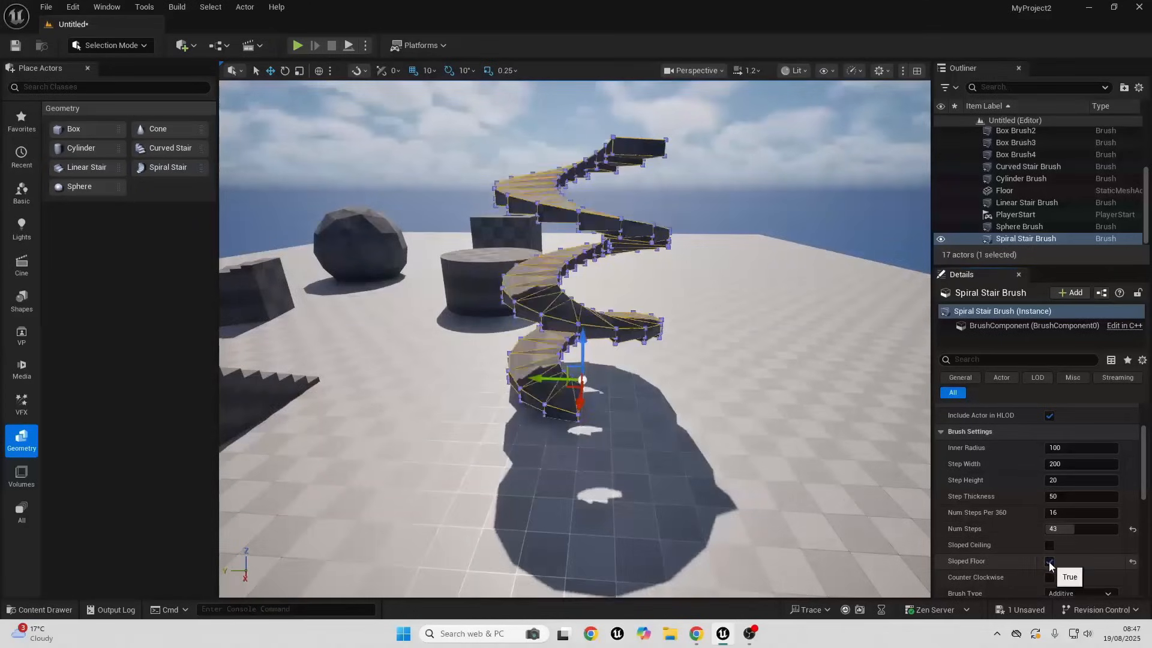
click(1050, 561)
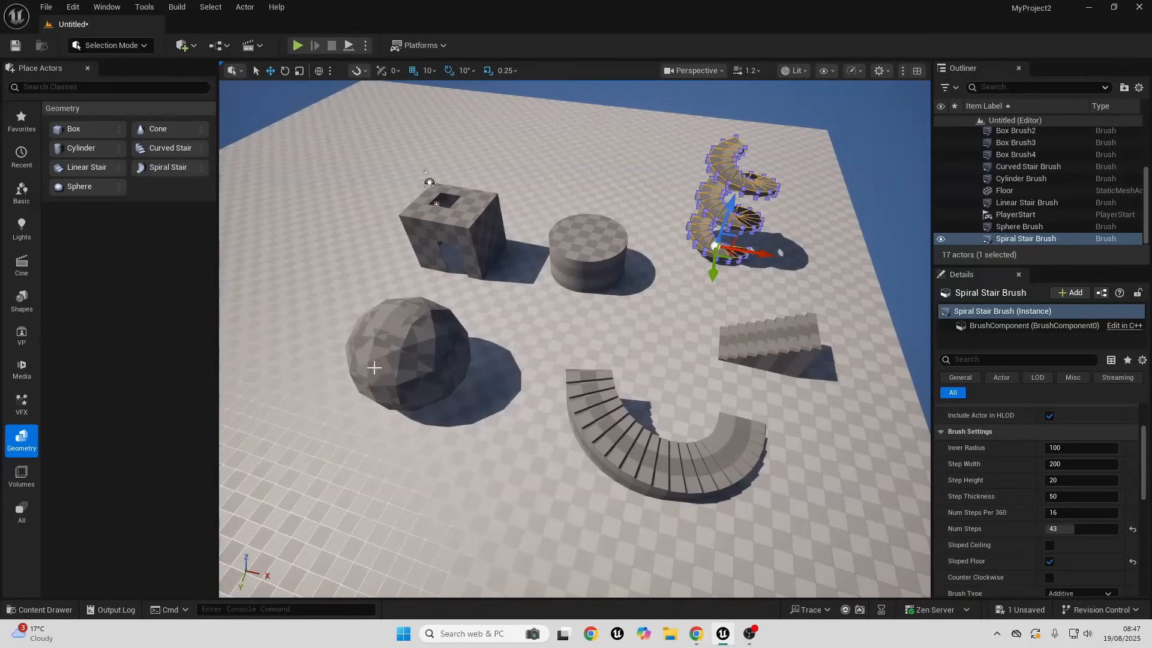
Drag SM_Chair from the Content Browser onto the floor beside the sphere.
click(36, 608)
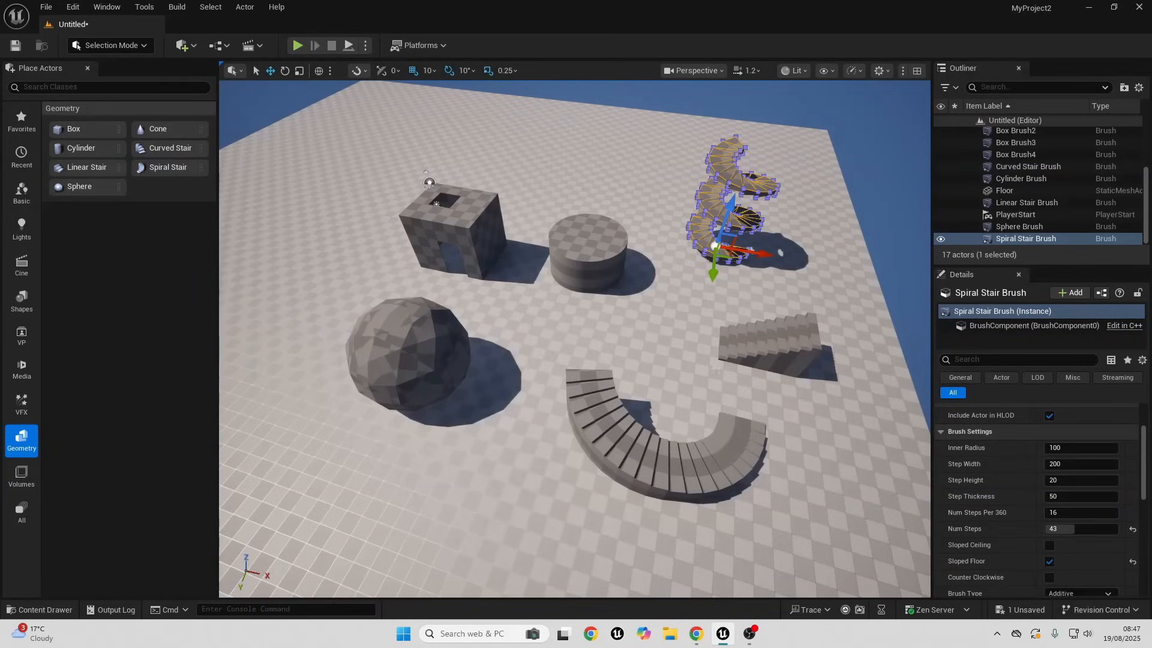
click(40, 609)
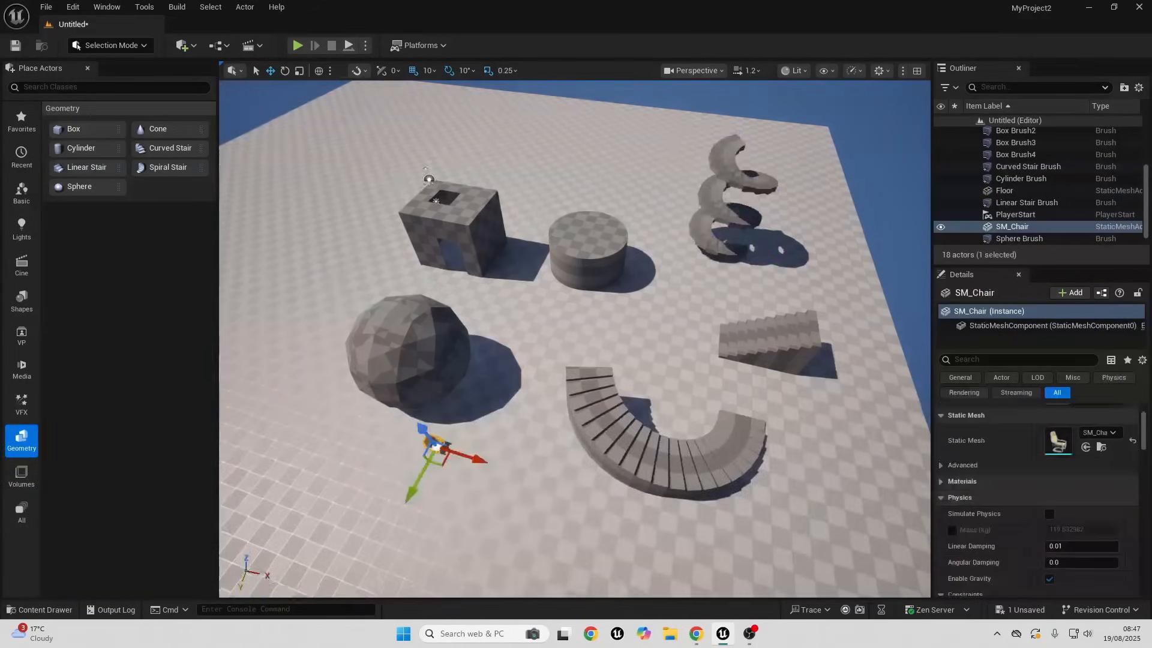
scroll(down, 3)
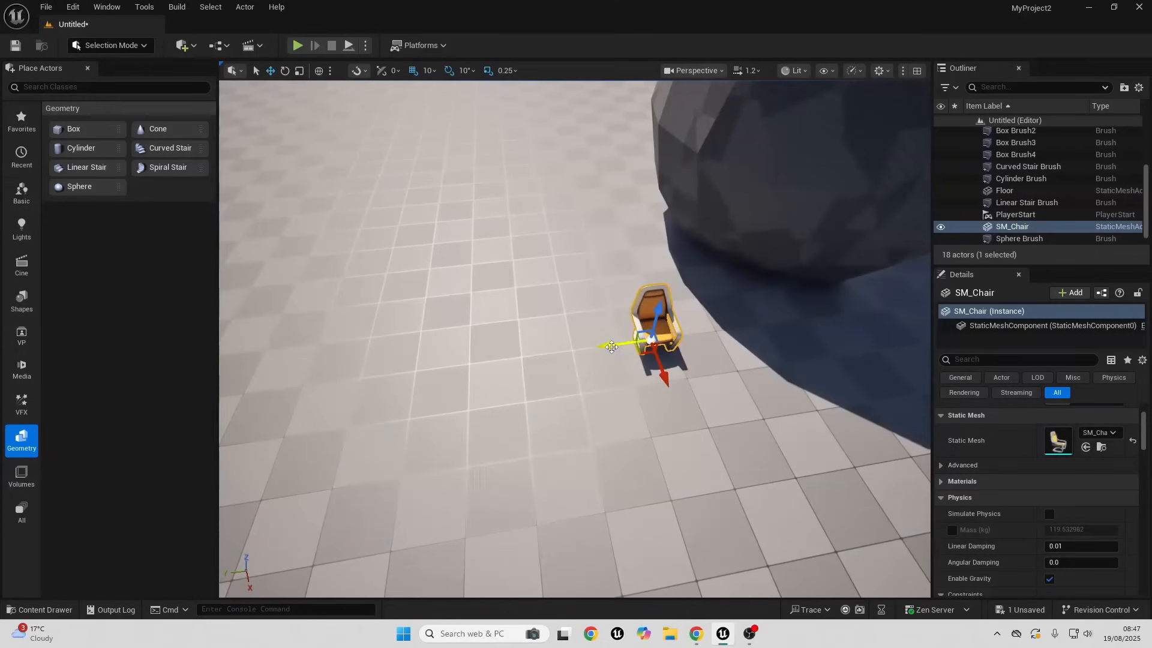